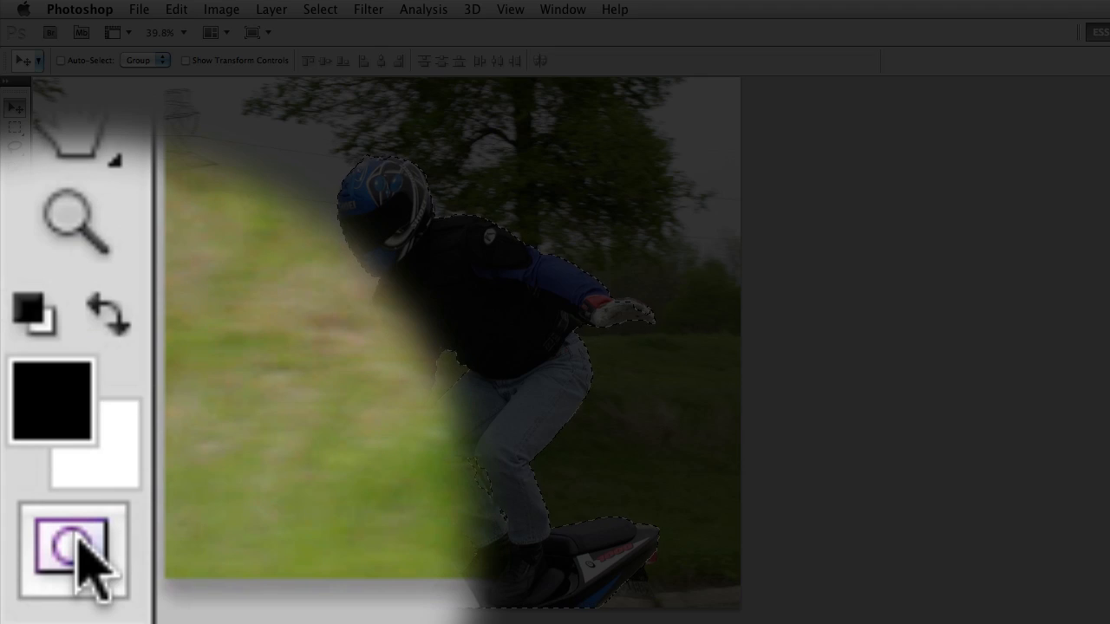
Toggle Quick Mask mode on and off to compare the selection outline with the red background overlay
{"action": "left_click", "coordinate": [71, 553]}
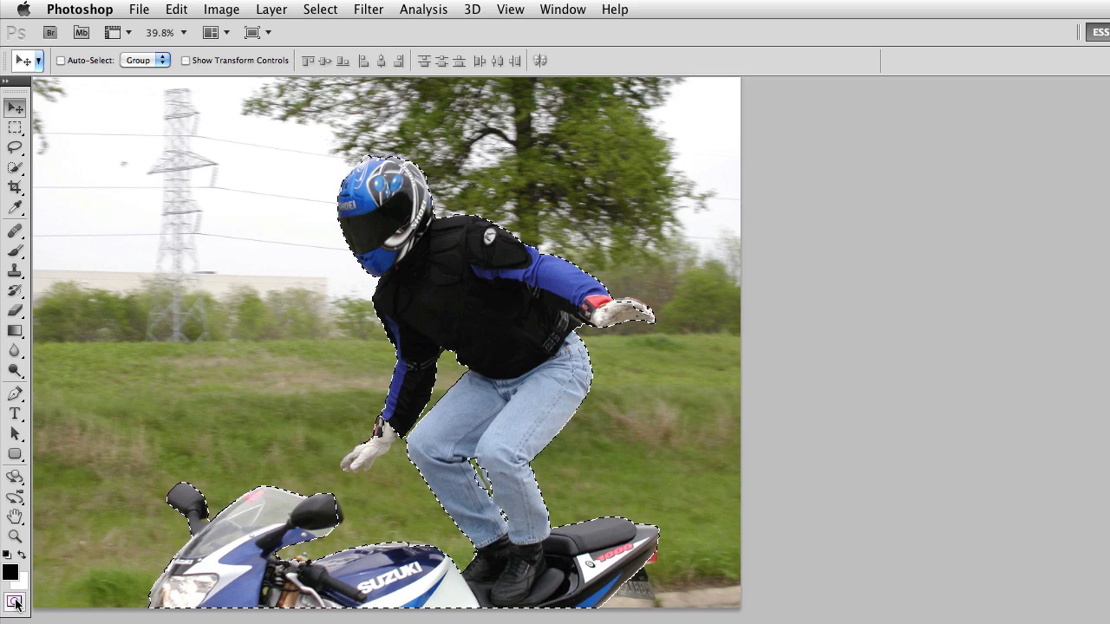
{"action": "left_click", "coordinate": [14, 604]}
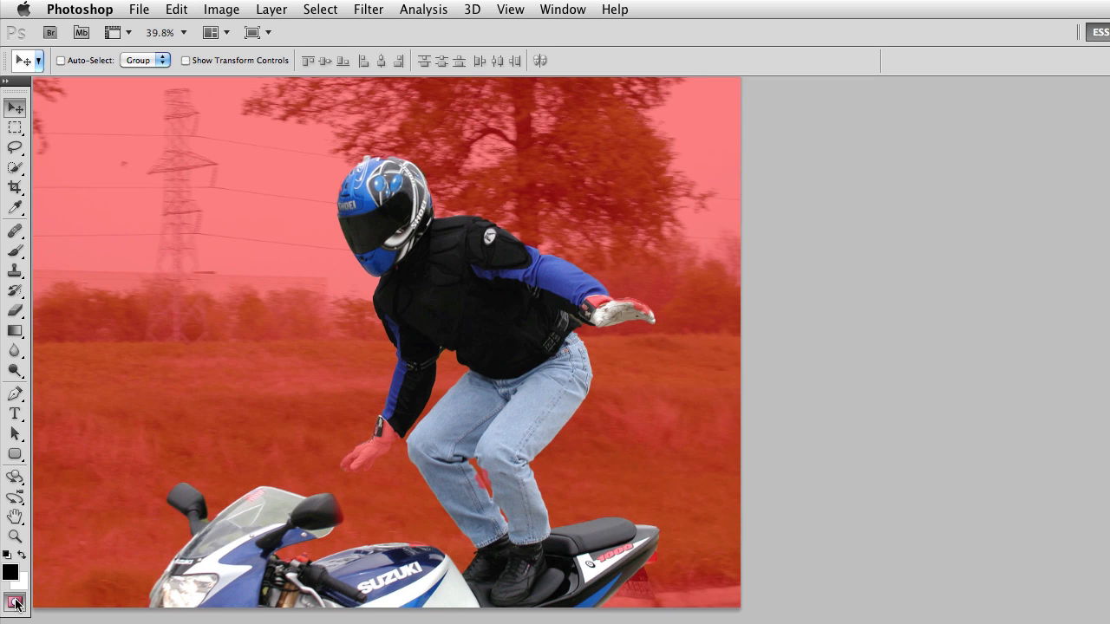
{"action": "left_click", "coordinate": [14, 604]}
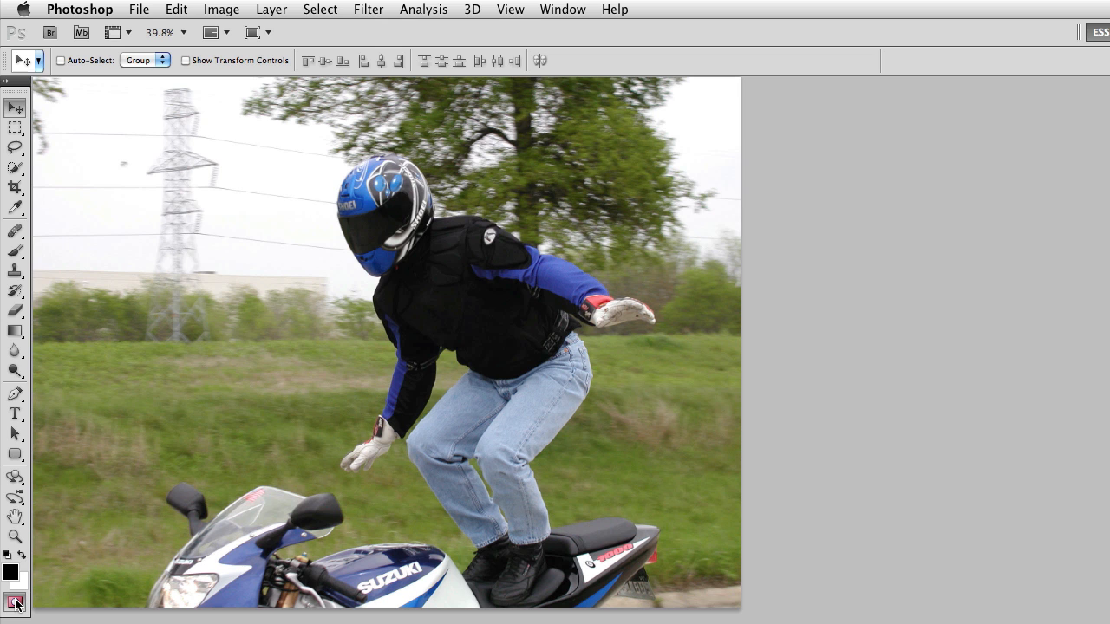
{"action": "left_click", "coordinate": [14, 604]}
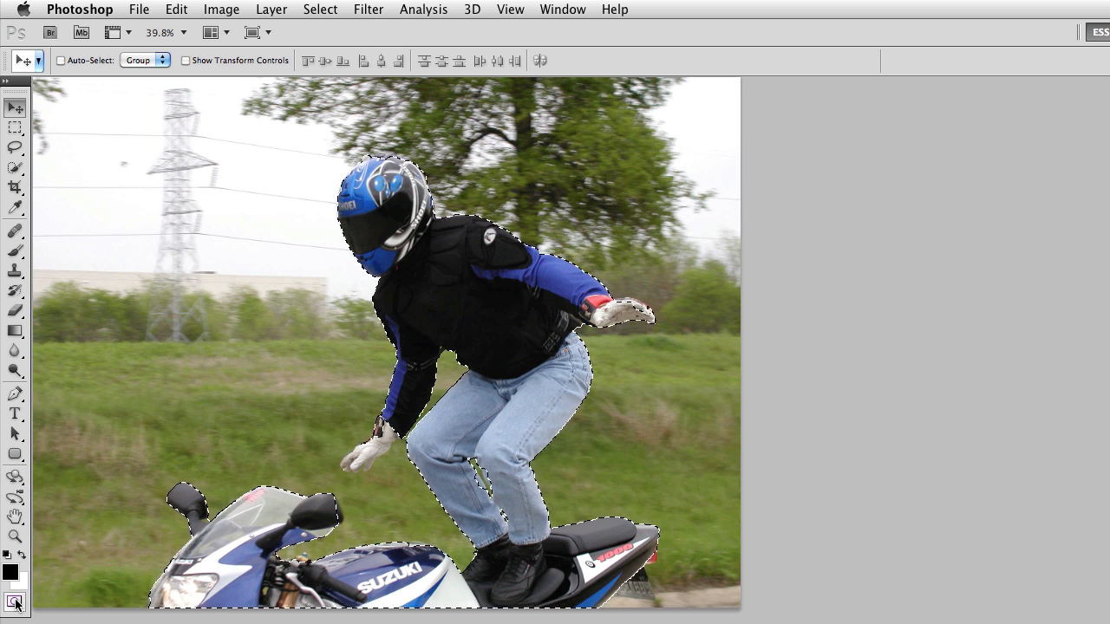
{"action": "left_click", "coordinate": [14, 604]}
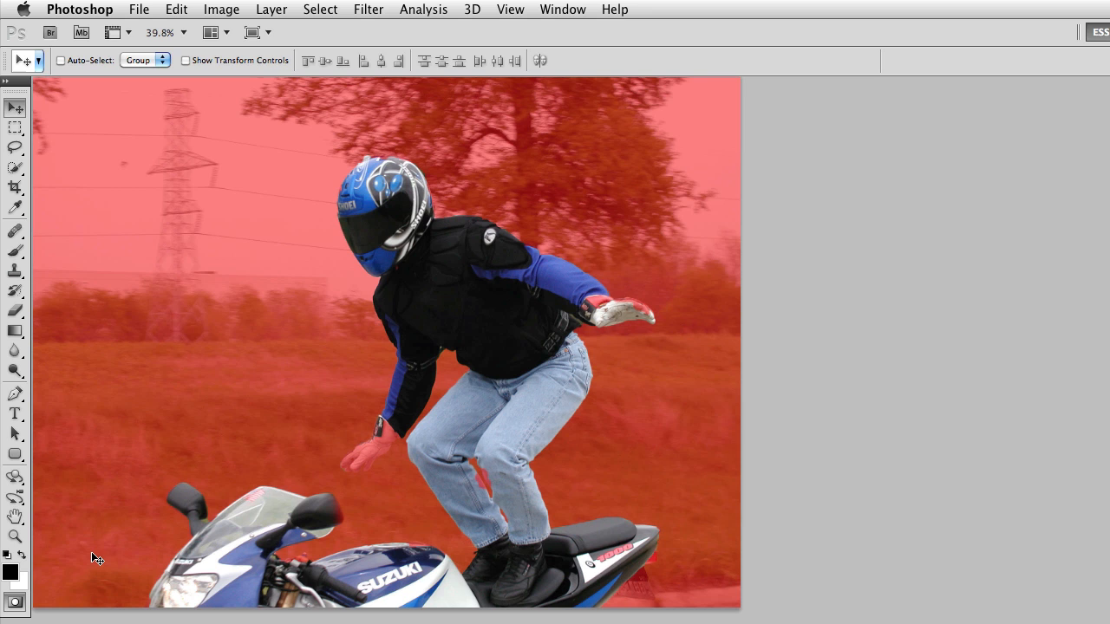
{"action": "left_click", "coordinate": [14, 602]}
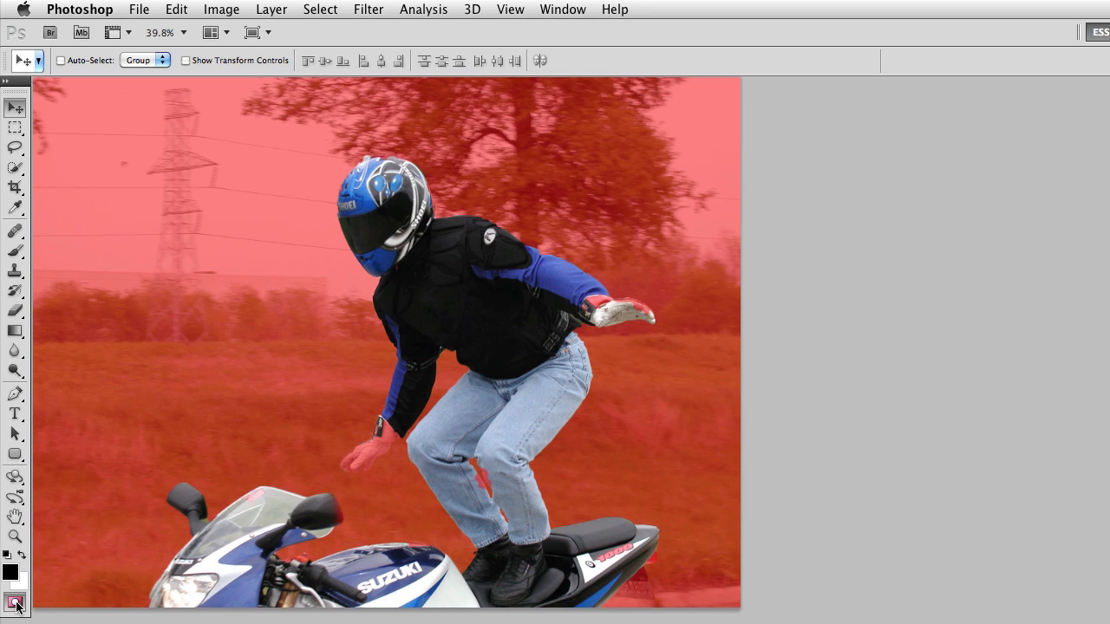
Review the Quick Mask Options, keeping the overlay colour red at 50% opacity
{"action": "double_click", "coordinate": [16, 601]}
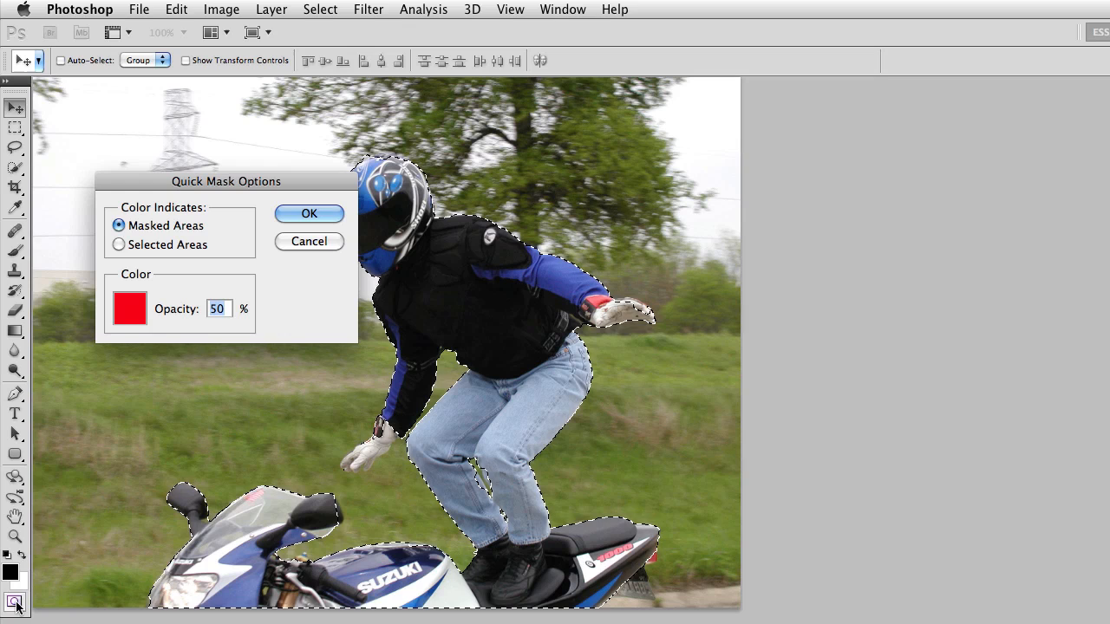
{"action": "left_click_drag", "start_coordinate": [226, 182], "coordinate": [203, 229]}
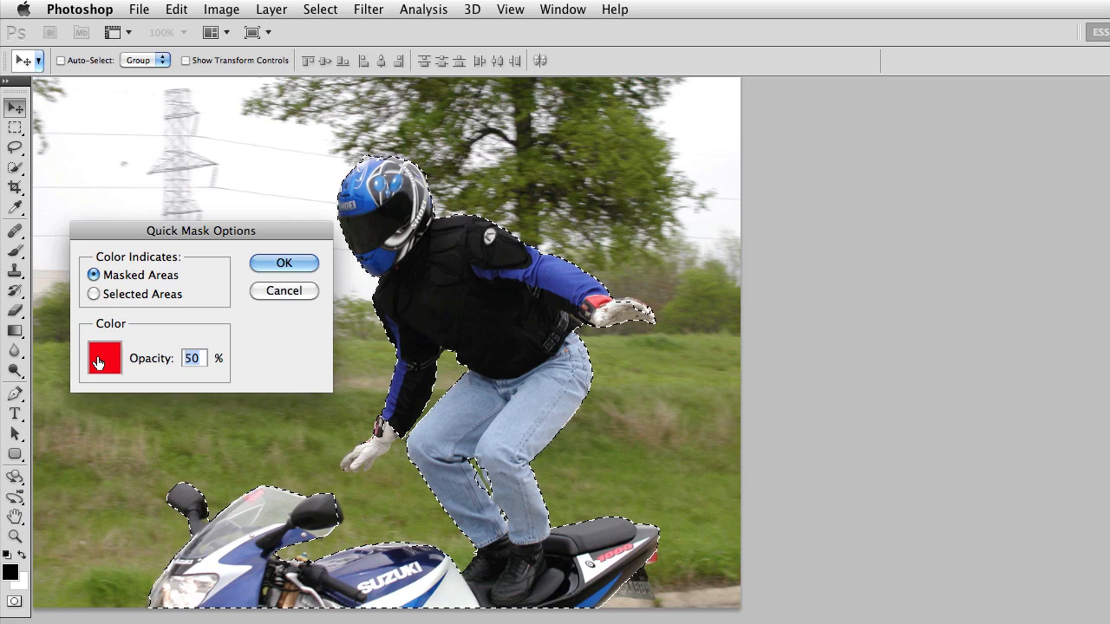
{"action": "left_click", "coordinate": [104, 357]}
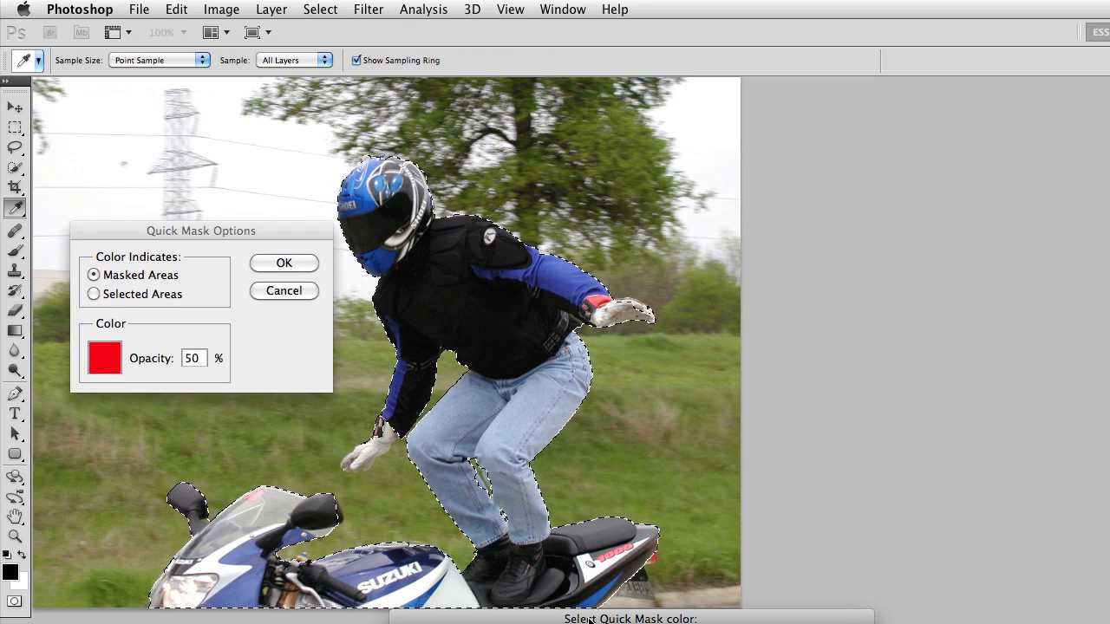
{"action": "left_click", "coordinate": [104, 357]}
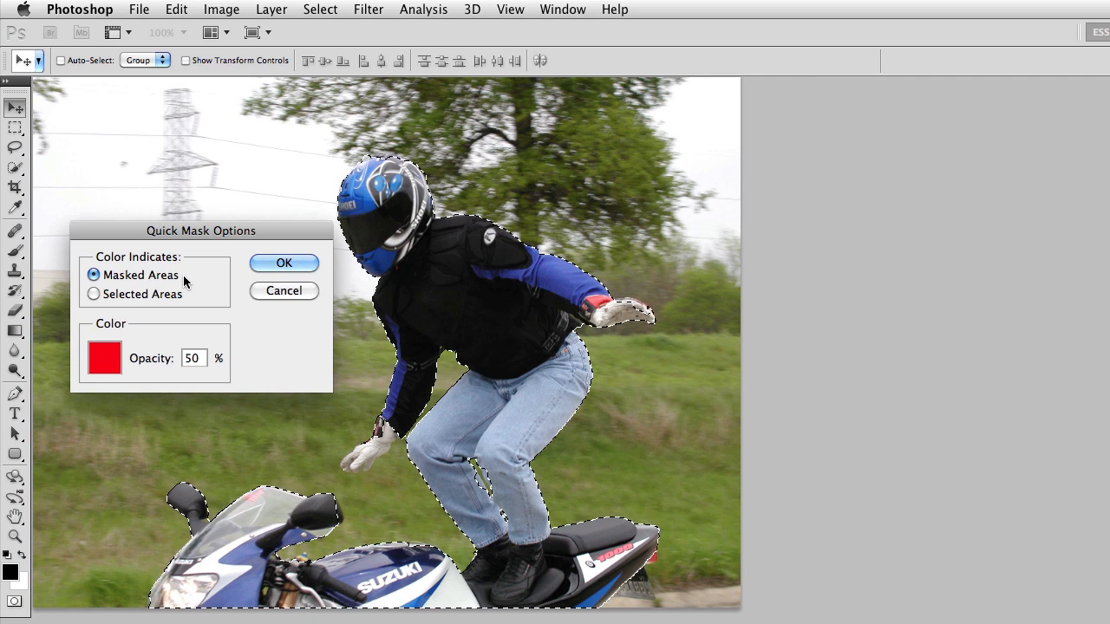
Accept the quick mask settings and switch to the Brush tool for painting the mask
{"action": "left_click", "coordinate": [284, 263]}
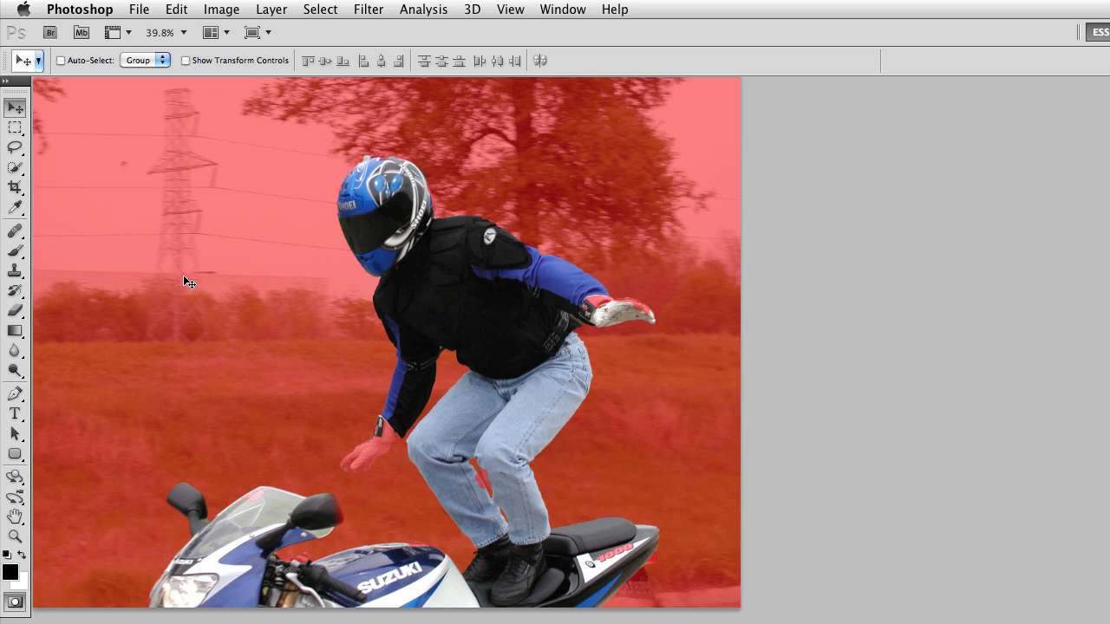
{"action": "mouse_move", "coordinate": [198, 326]}
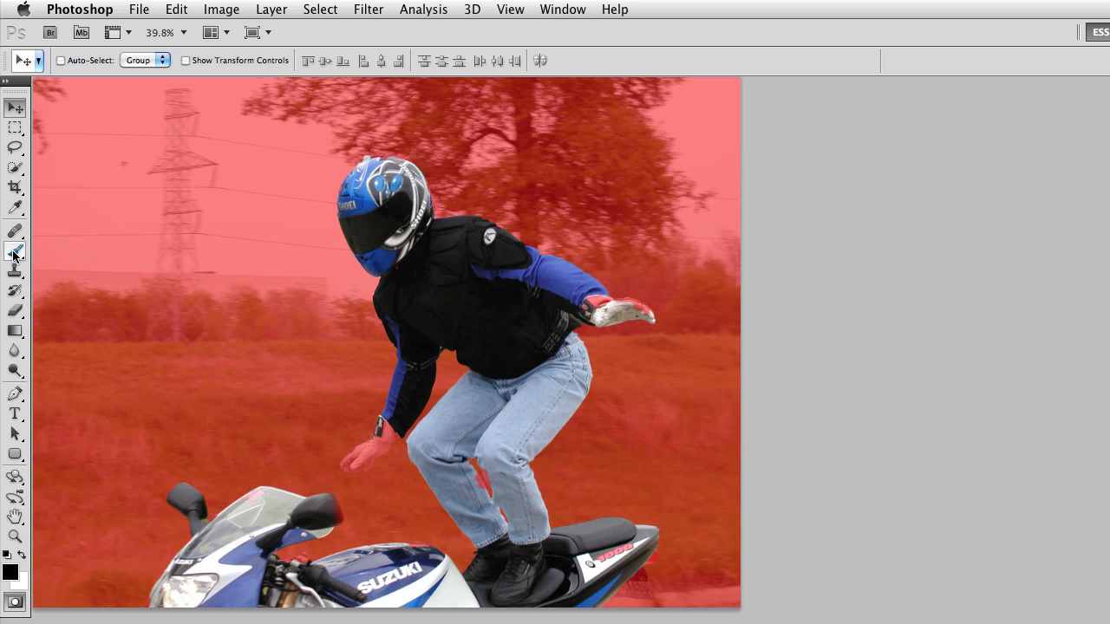
{"action": "left_click", "coordinate": [14, 251]}
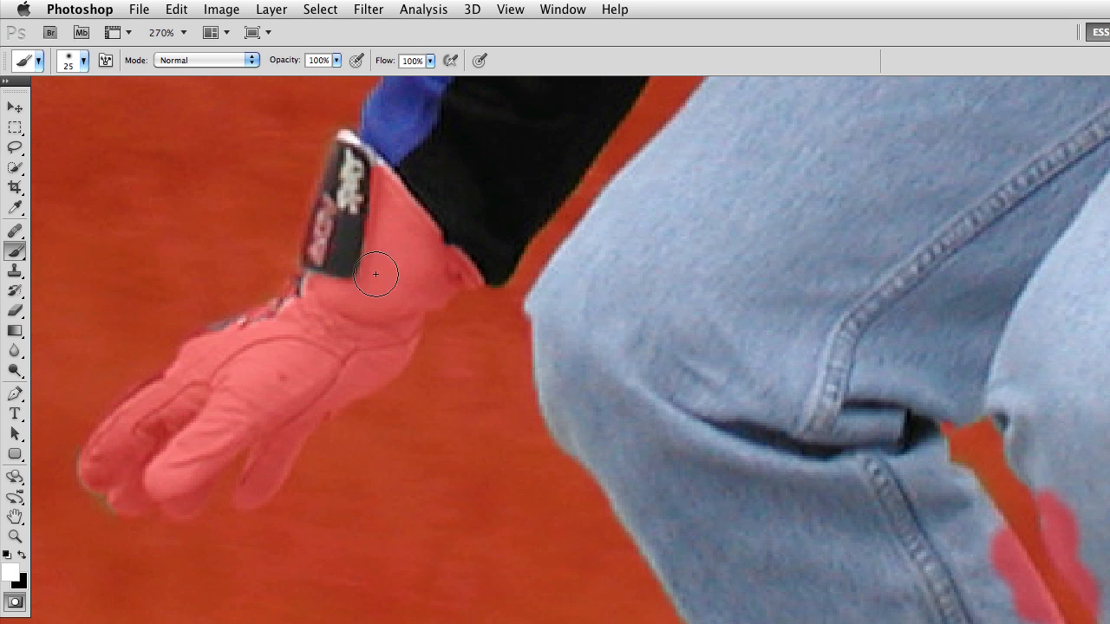
Erase the red mask from the glove's cuff, back and fingers, returning the hand to the selection
{"action": "left_click_drag", "start_coordinate": [375, 276], "coordinate": [392, 218]}
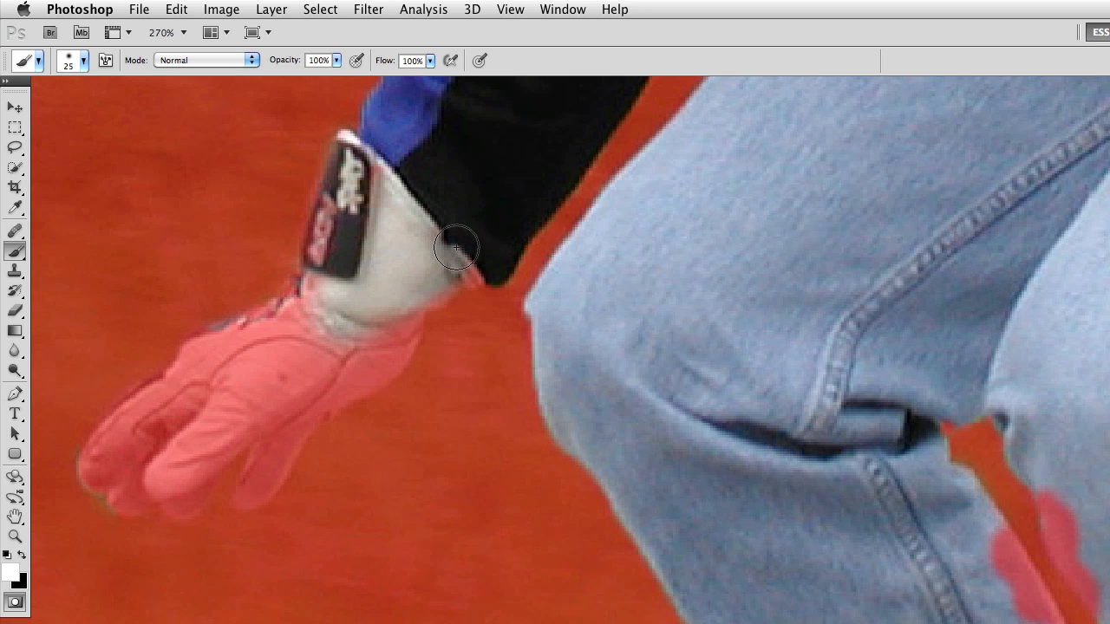
{"action": "left_click_drag", "start_coordinate": [455, 246], "coordinate": [260, 358]}
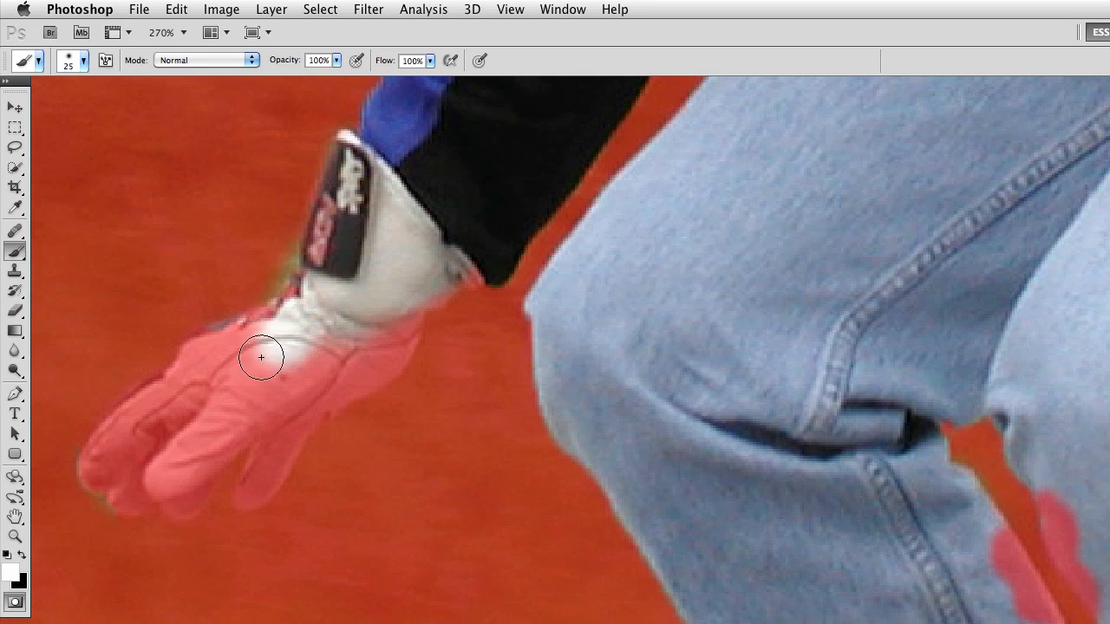
{"action": "left_click_drag", "start_coordinate": [260, 357], "coordinate": [137, 427]}
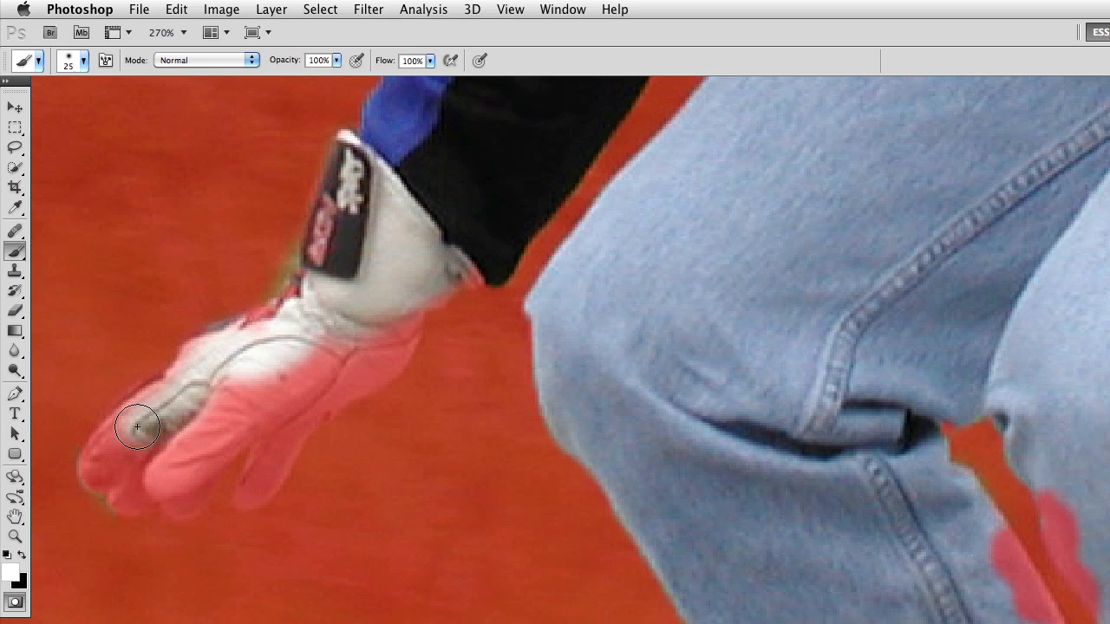
{"action": "left_click_drag", "start_coordinate": [137, 426], "coordinate": [141, 475]}
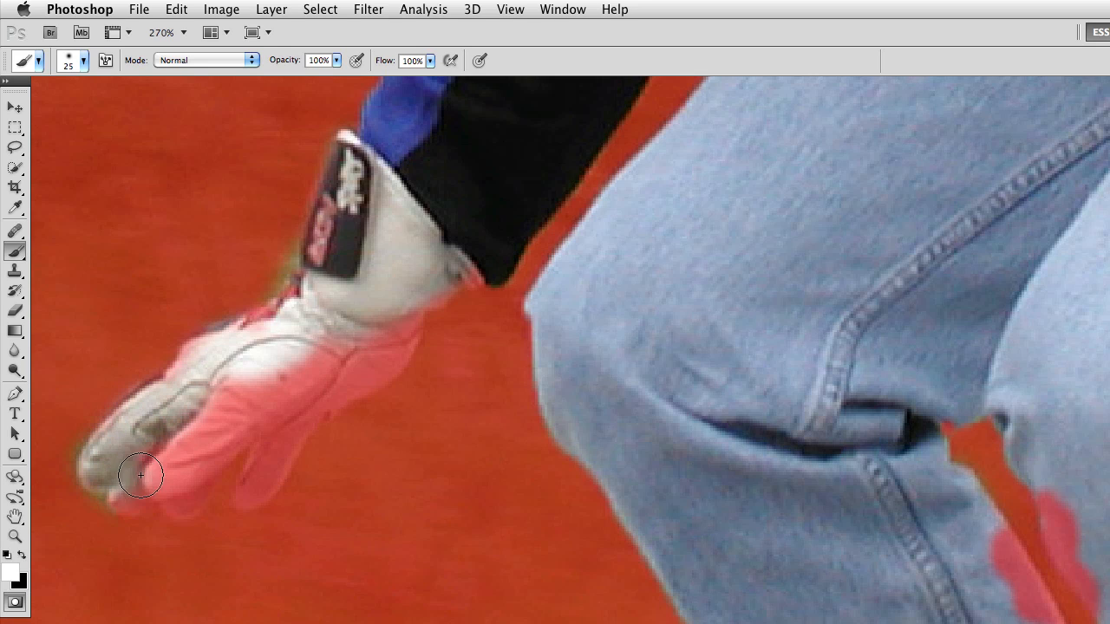
{"action": "left_click_drag", "start_coordinate": [139, 476], "coordinate": [275, 435]}
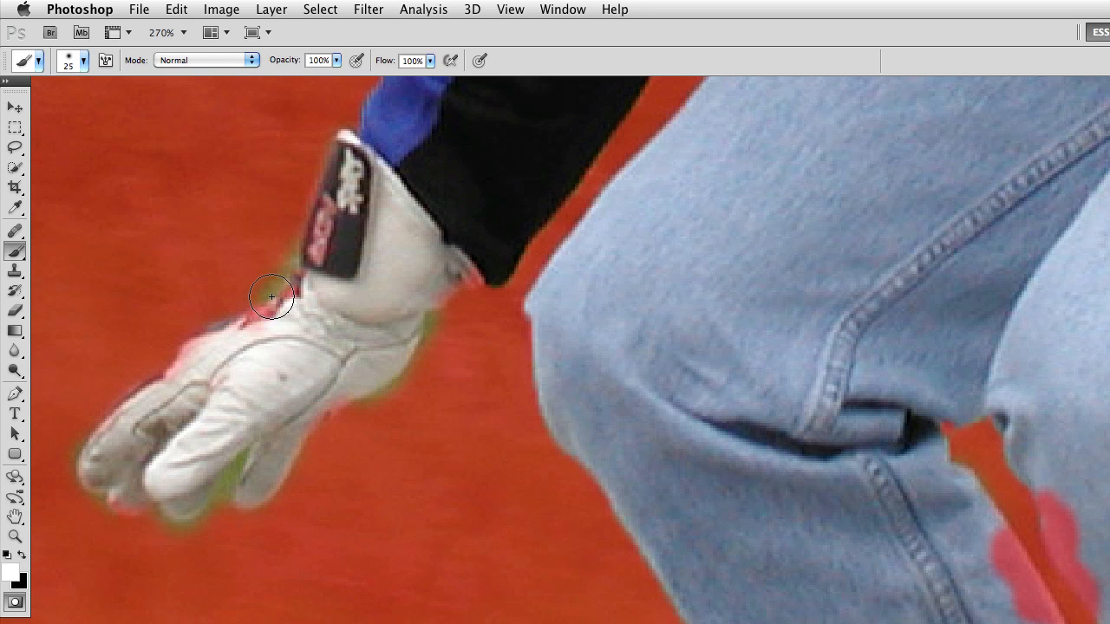
Tidy stray red spots and repaint the mask so it hugs the glove's edge
{"action": "left_click_drag", "start_coordinate": [270, 299], "coordinate": [332, 395]}
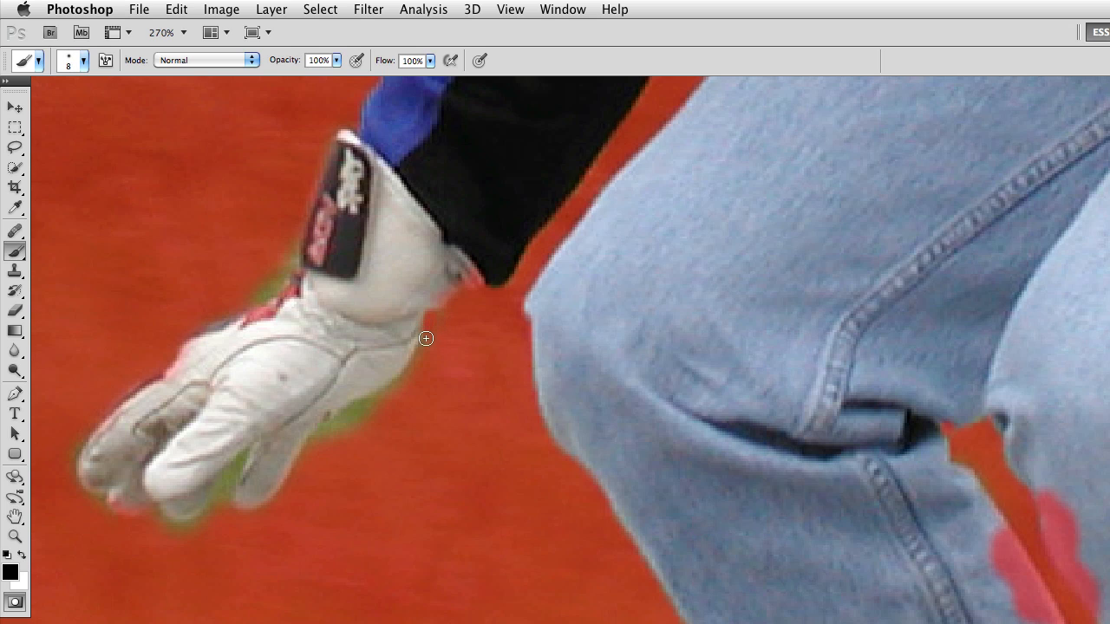
{"action": "left_click_drag", "start_coordinate": [425, 338], "coordinate": [326, 424]}
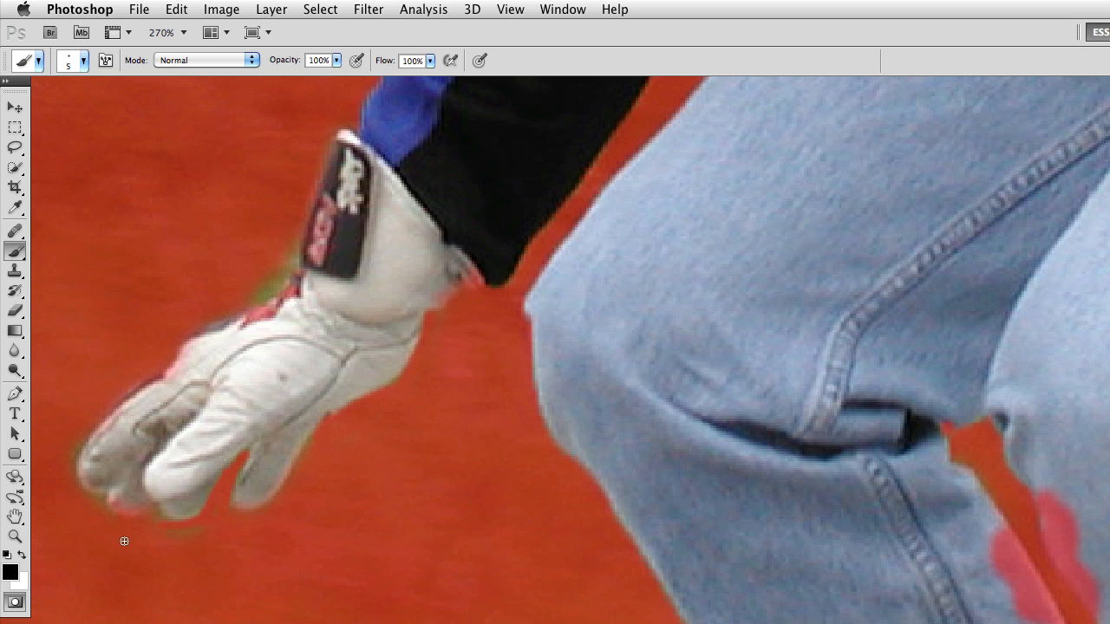
{"action": "mouse_move", "coordinate": [120, 496]}
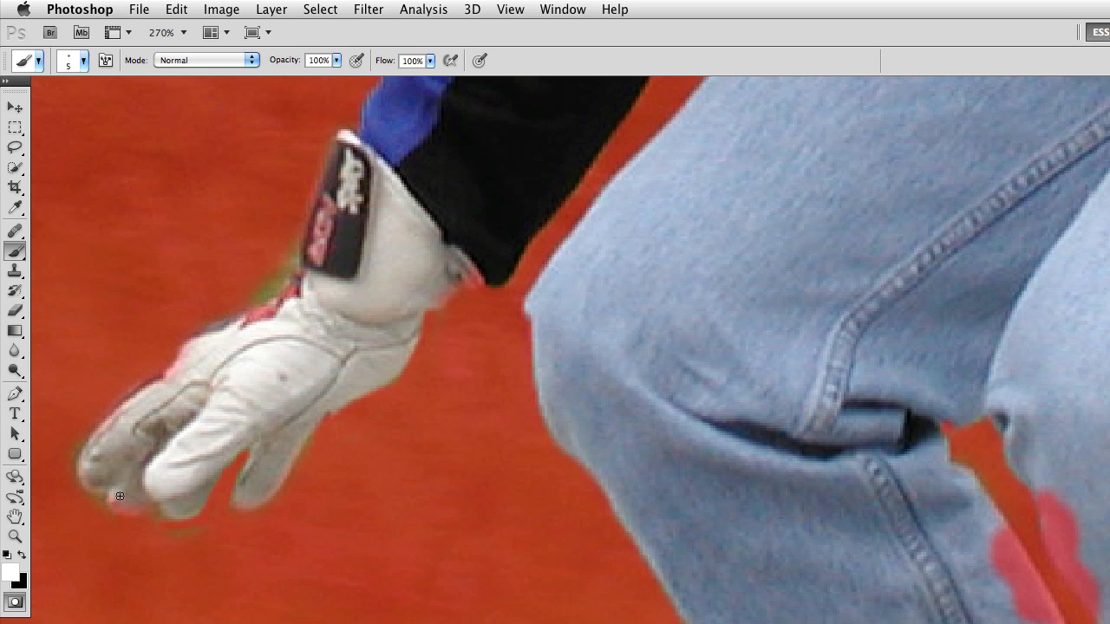
{"action": "mouse_move", "coordinate": [142, 500]}
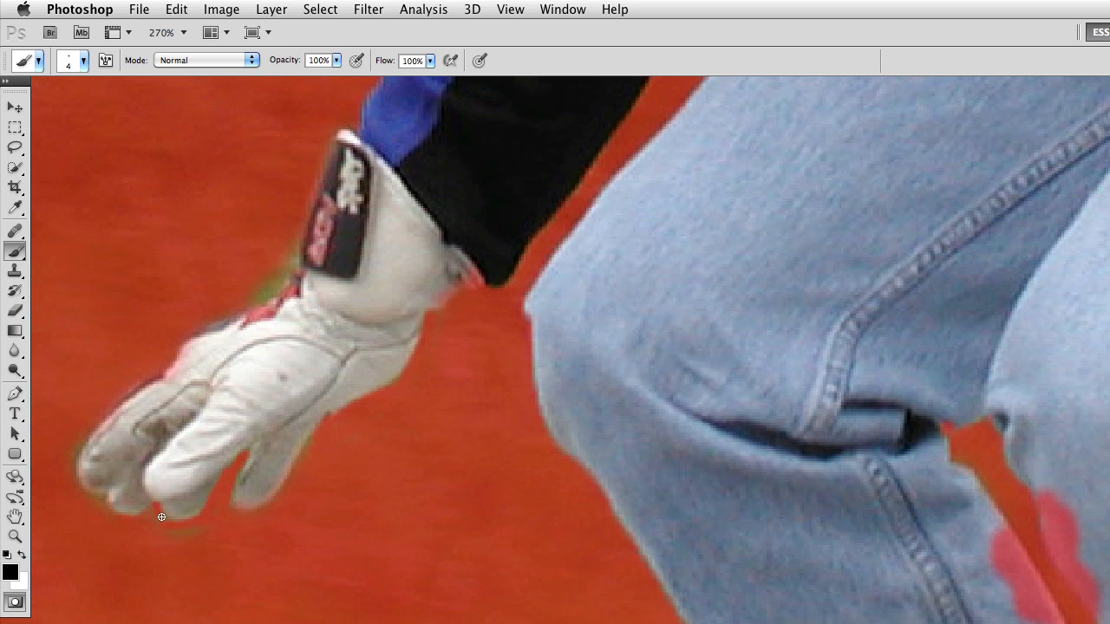
{"action": "mouse_move", "coordinate": [181, 531]}
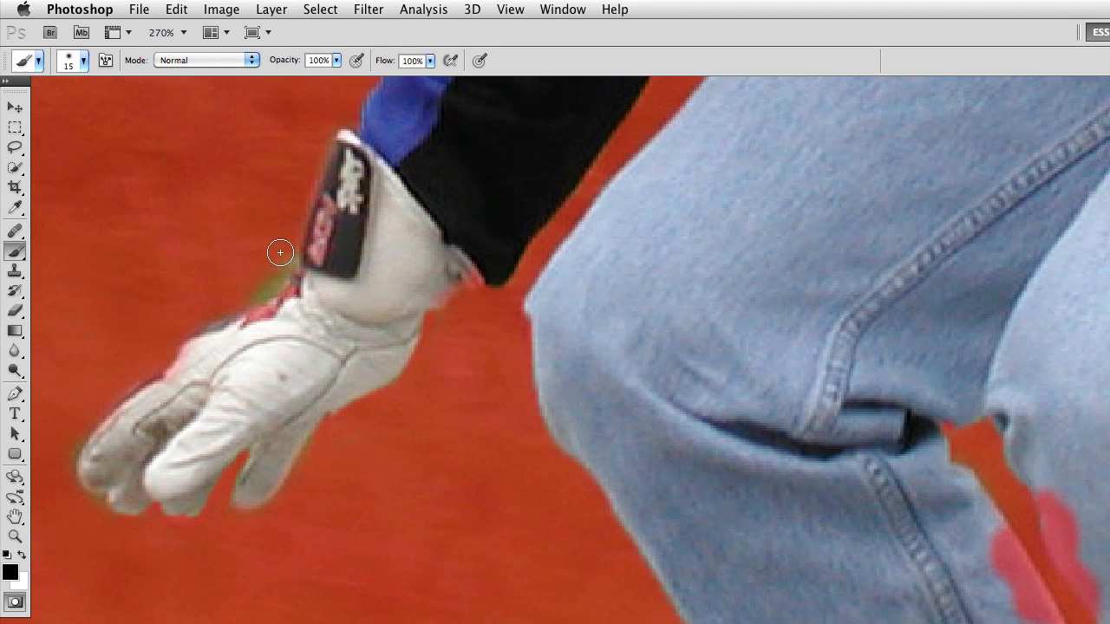
{"action": "left_click_drag", "start_coordinate": [281, 253], "coordinate": [78, 475]}
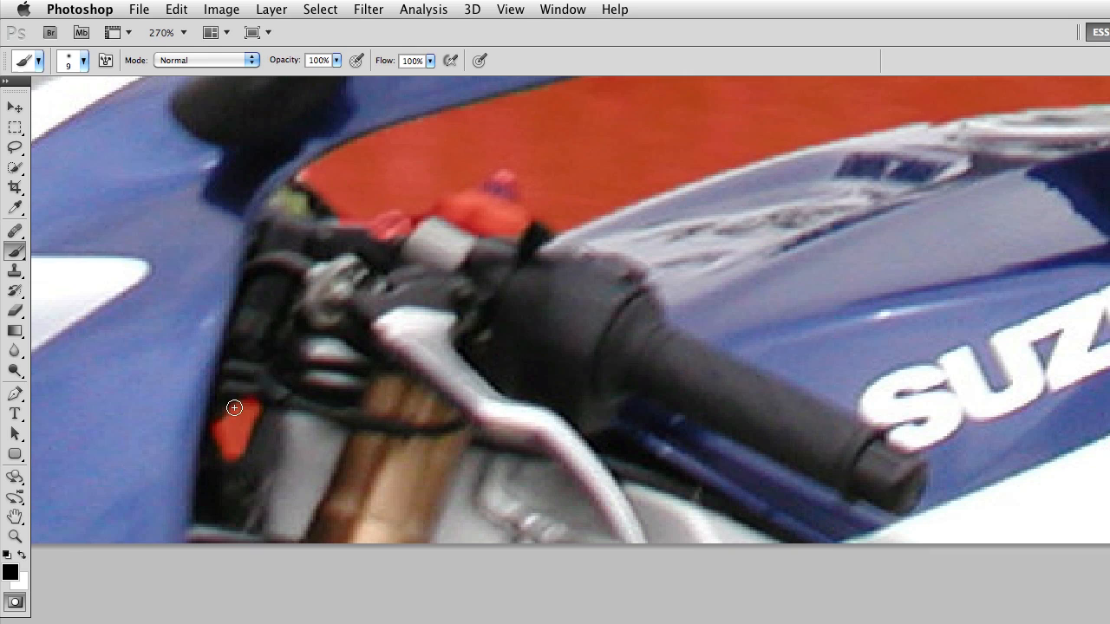
{"action": "mouse_move", "coordinate": [252, 395]}
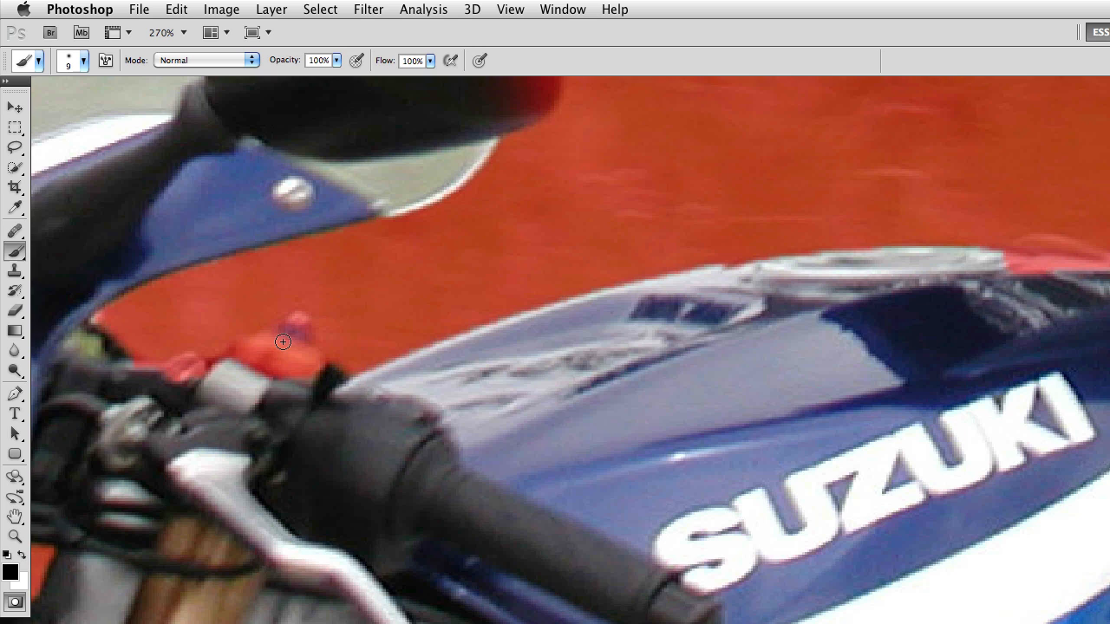
{"action": "mouse_move", "coordinate": [274, 346]}
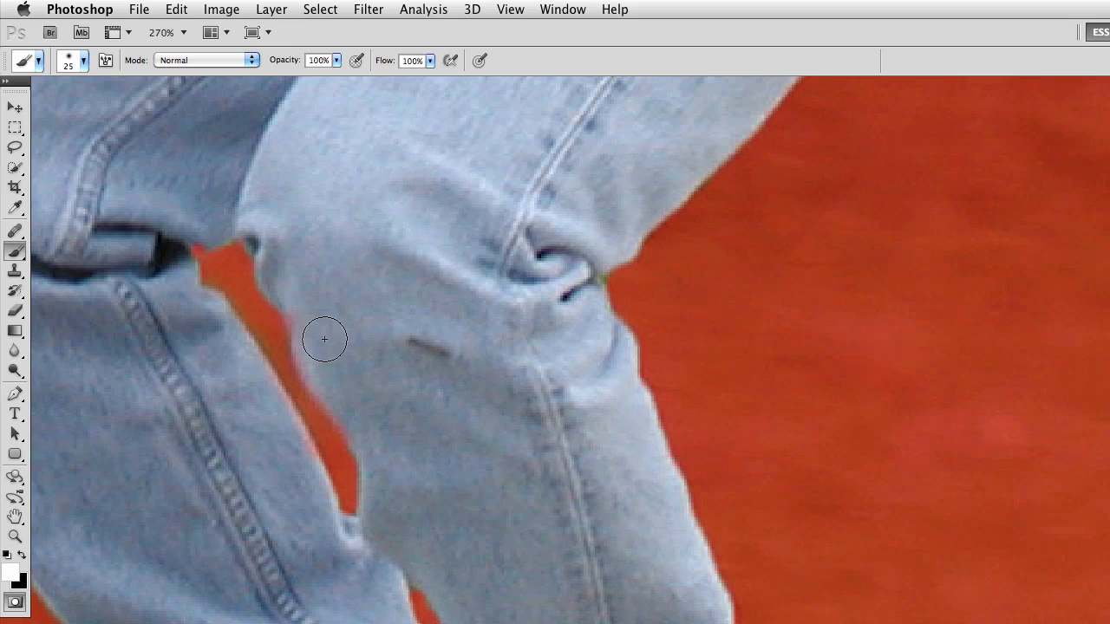
{"action": "mouse_move", "coordinate": [399, 263]}
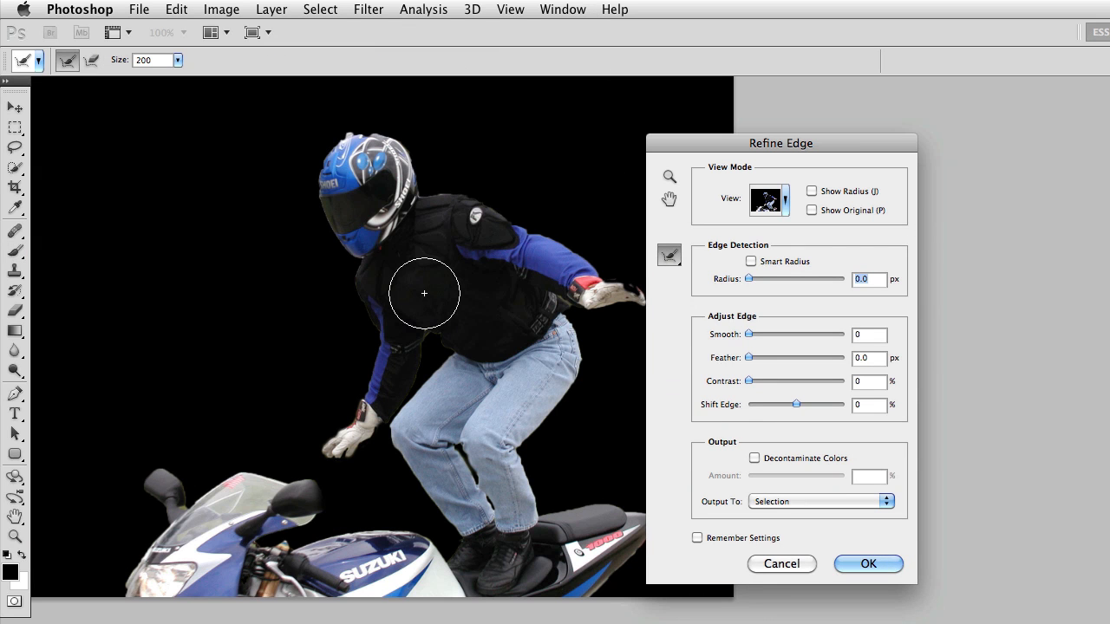
In Refine Edge, preview on white, raise the Smooth slider and apply the refinement
{"action": "left_click", "coordinate": [768, 200]}
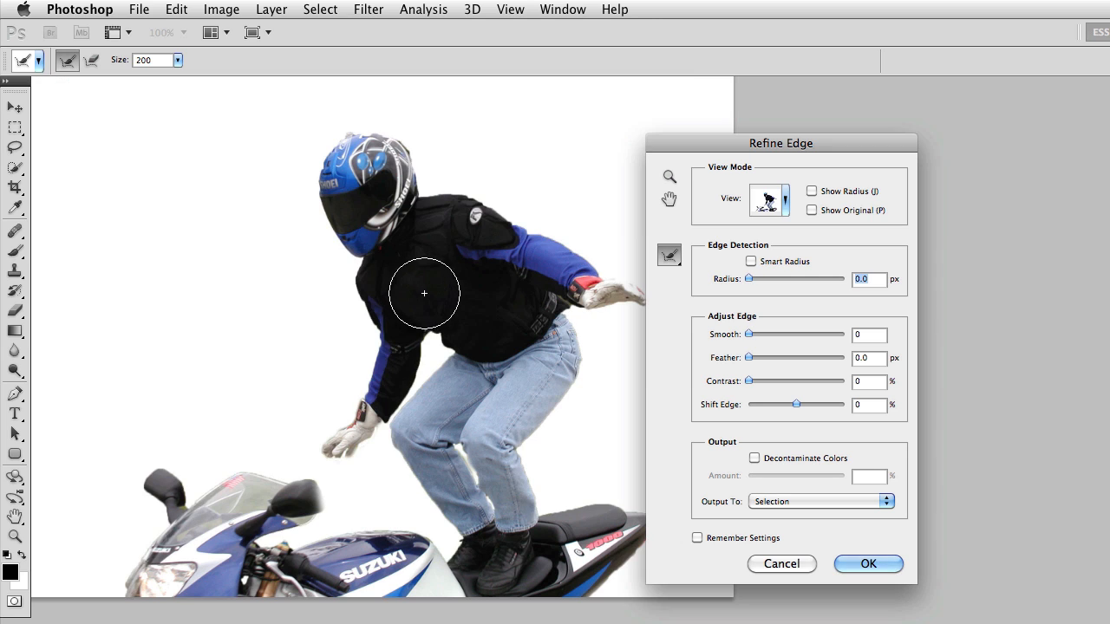
{"action": "mouse_move", "coordinate": [441, 279]}
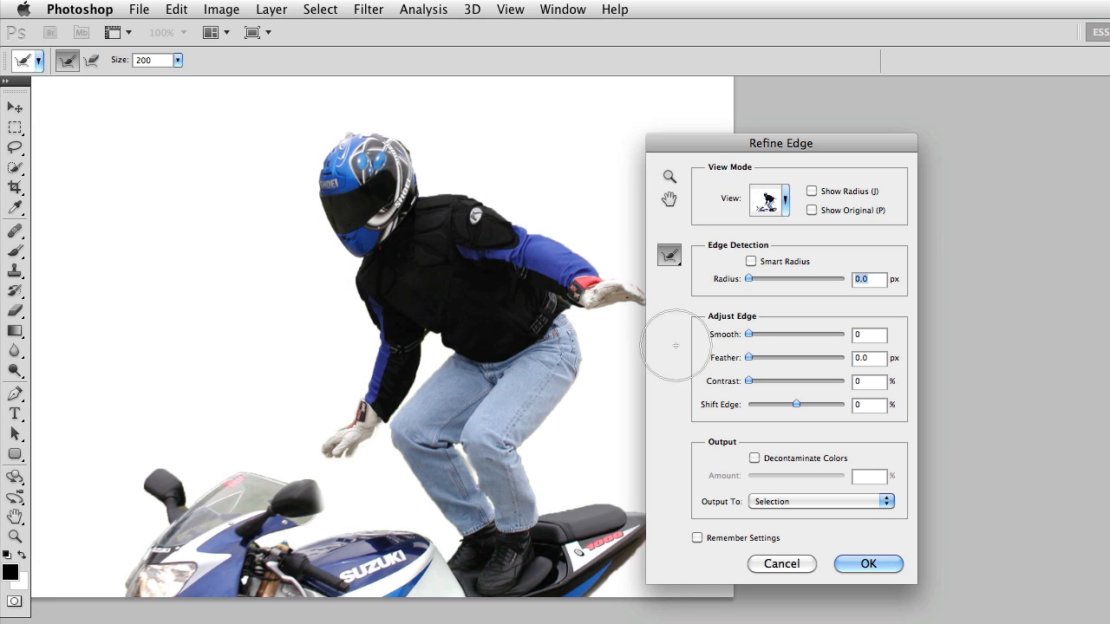
{"action": "left_click_drag", "start_coordinate": [749, 335], "coordinate": [755, 335]}
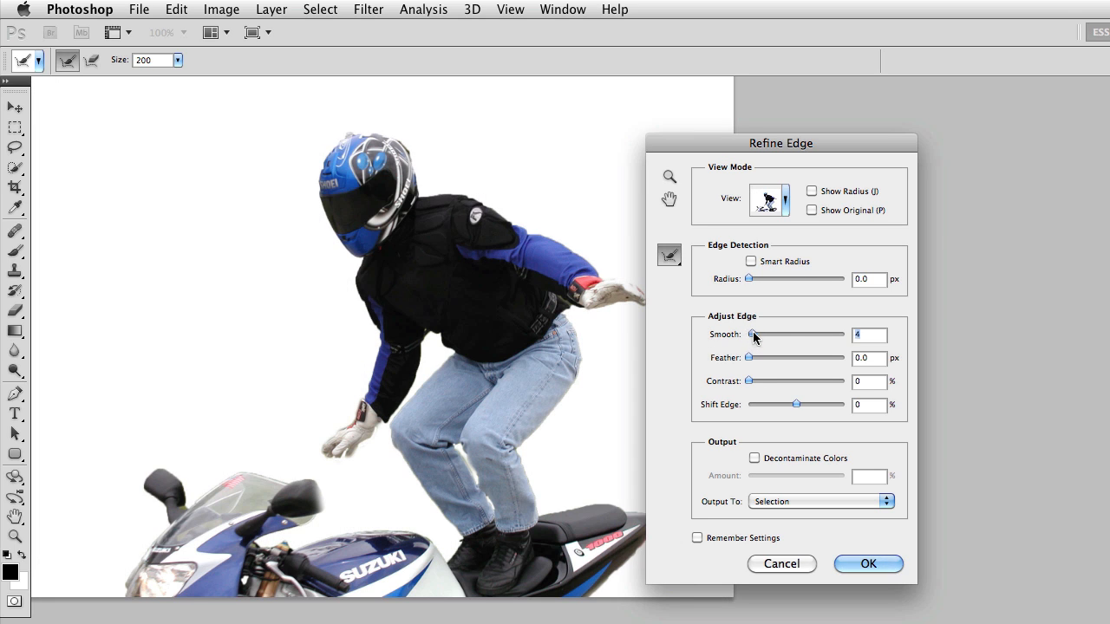
{"action": "left_click_drag", "start_coordinate": [753, 335], "coordinate": [822, 335]}
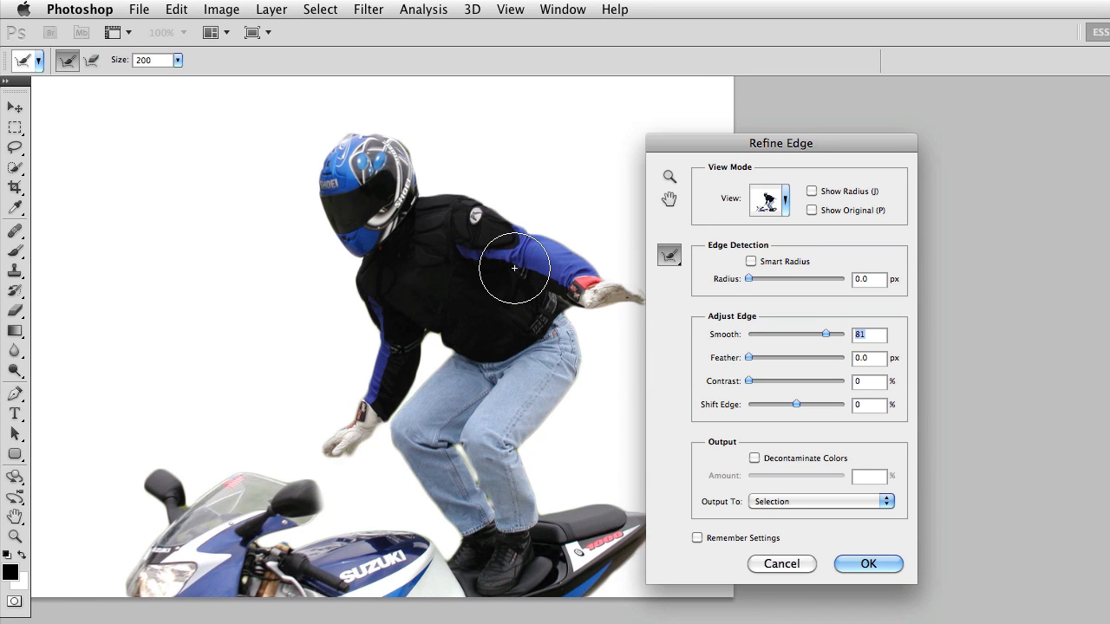
{"action": "left_click", "coordinate": [867, 564]}
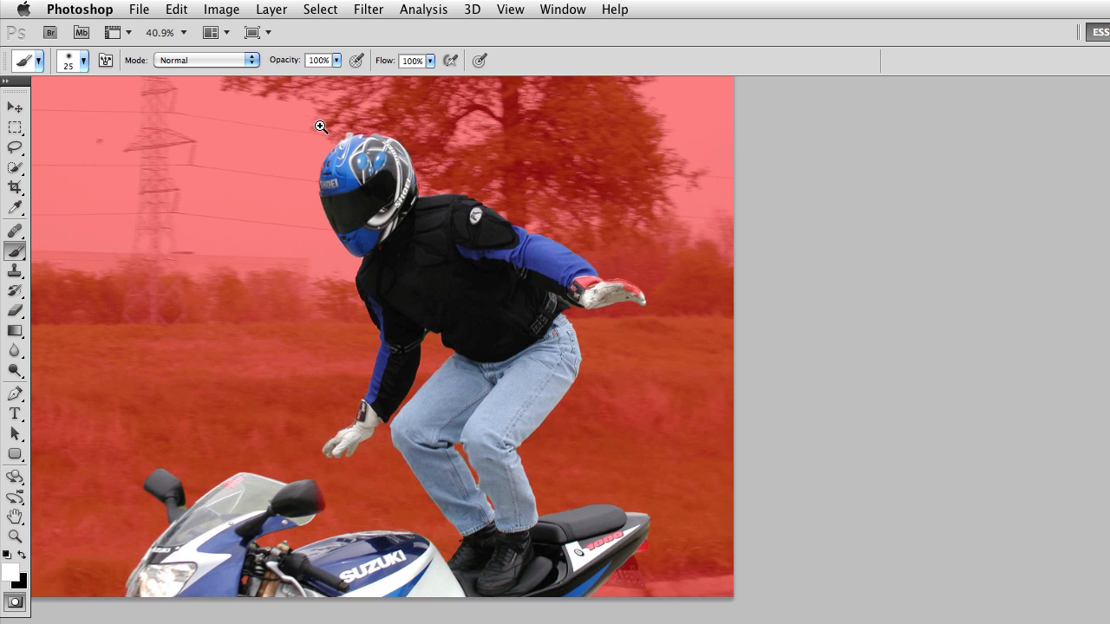
Zoom in on the helmet and mask the stray background sliver above it
{"action": "left_click", "coordinate": [321, 128]}
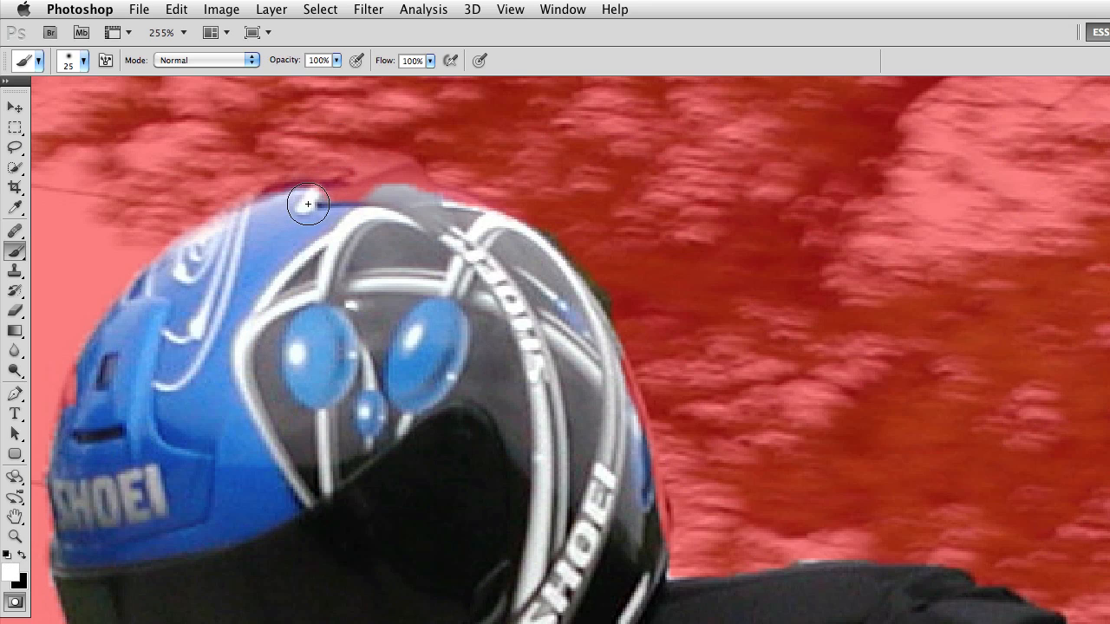
{"action": "left_click_drag", "start_coordinate": [309, 204], "coordinate": [417, 215]}
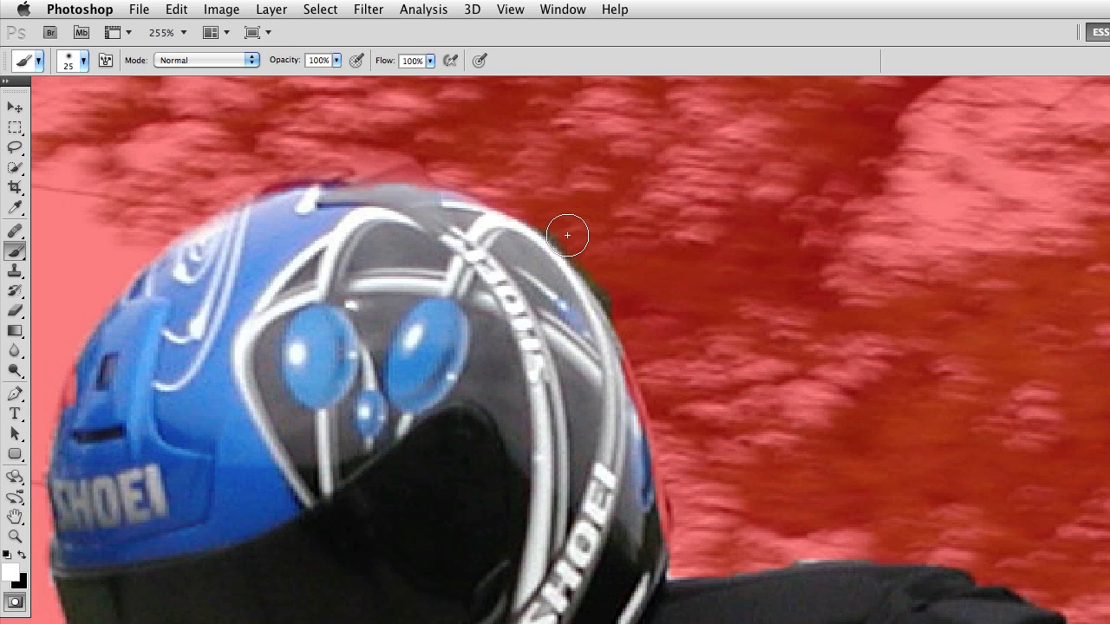
{"action": "mouse_move", "coordinate": [597, 257]}
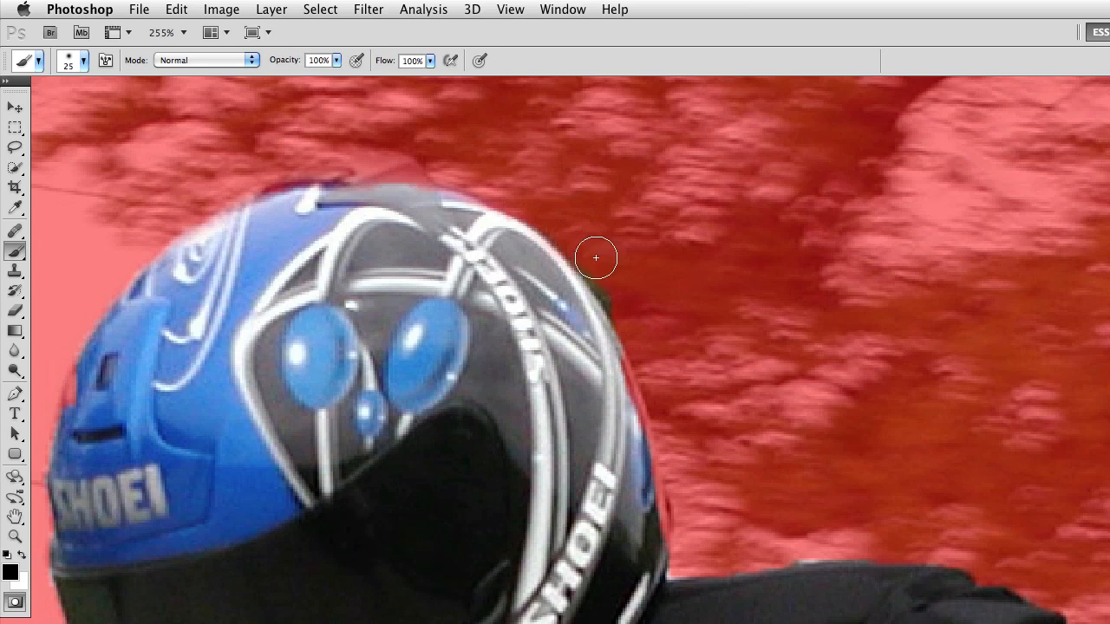
{"action": "mouse_move", "coordinate": [721, 308]}
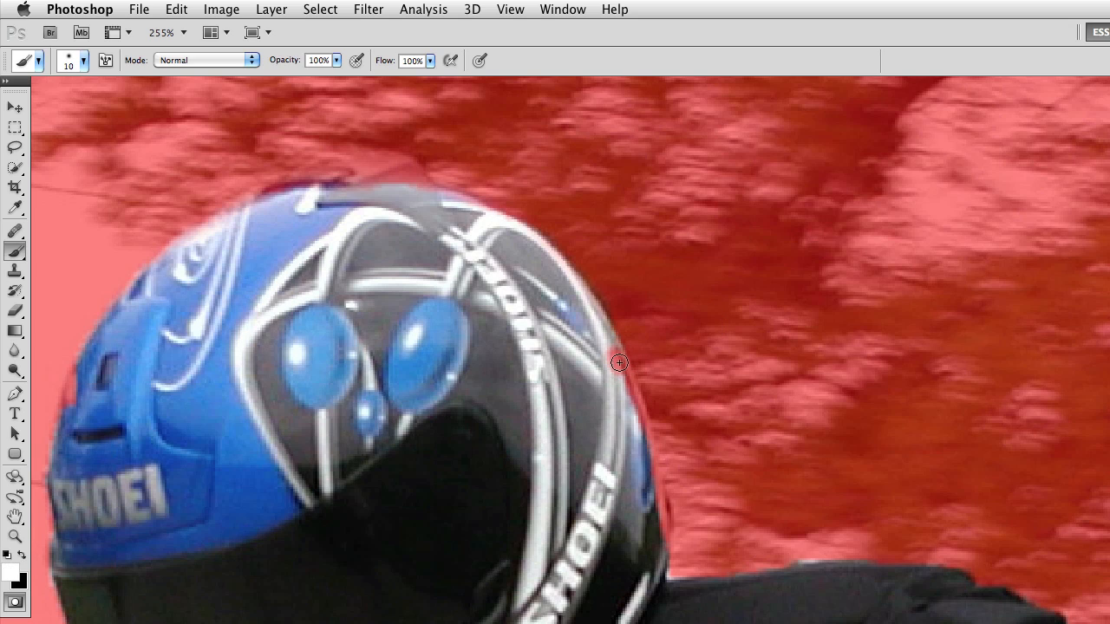
{"action": "mouse_move", "coordinate": [638, 423]}
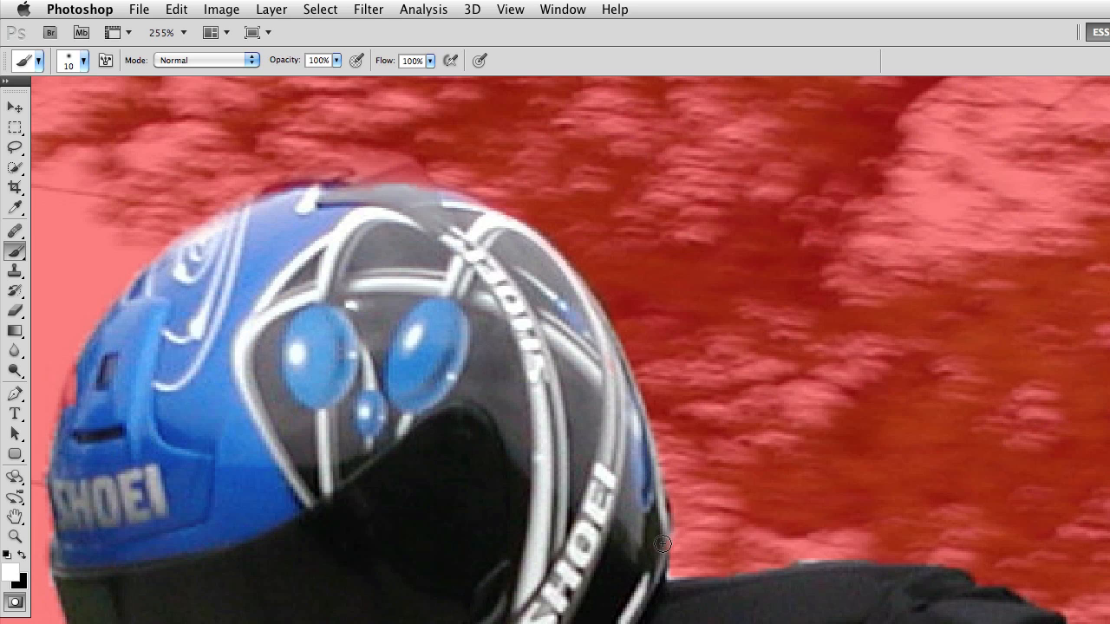
{"action": "mouse_move", "coordinate": [491, 402]}
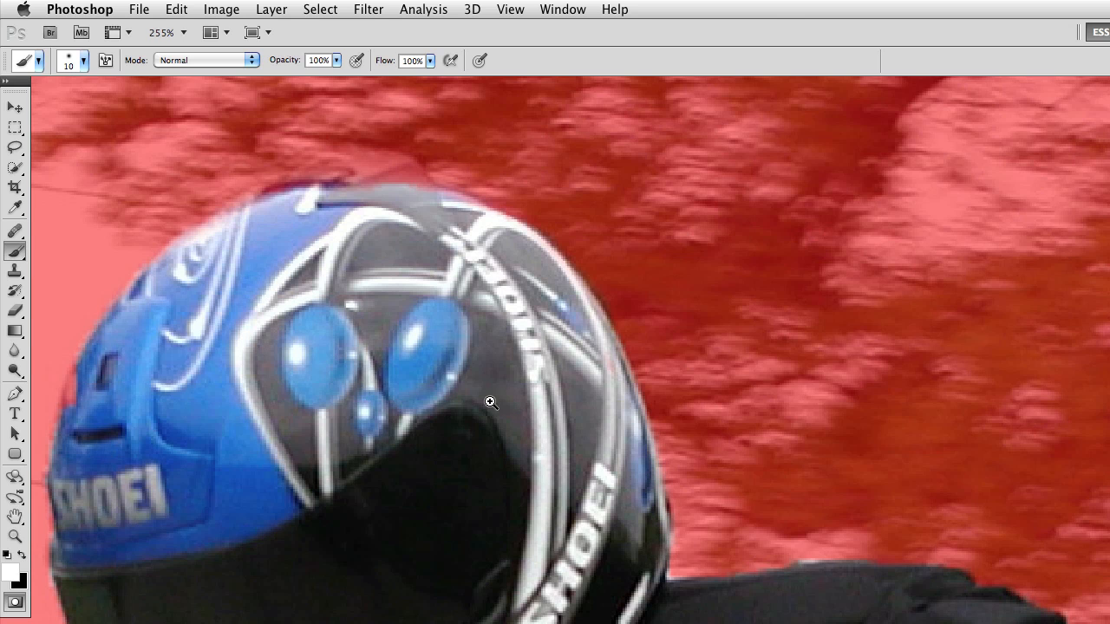